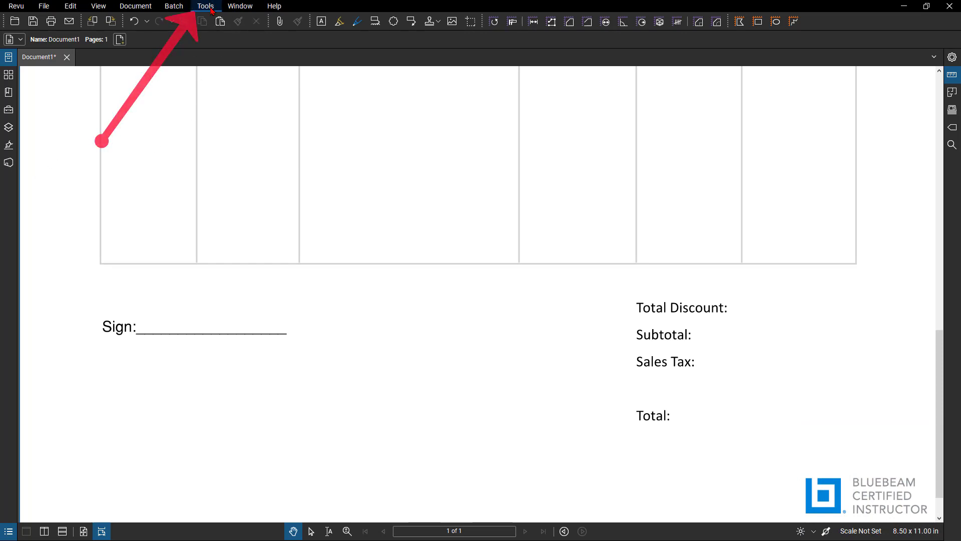
# Show the Signature commands (Sign Document, Certify) from the Tools menu
pyautogui.click(206, 6)
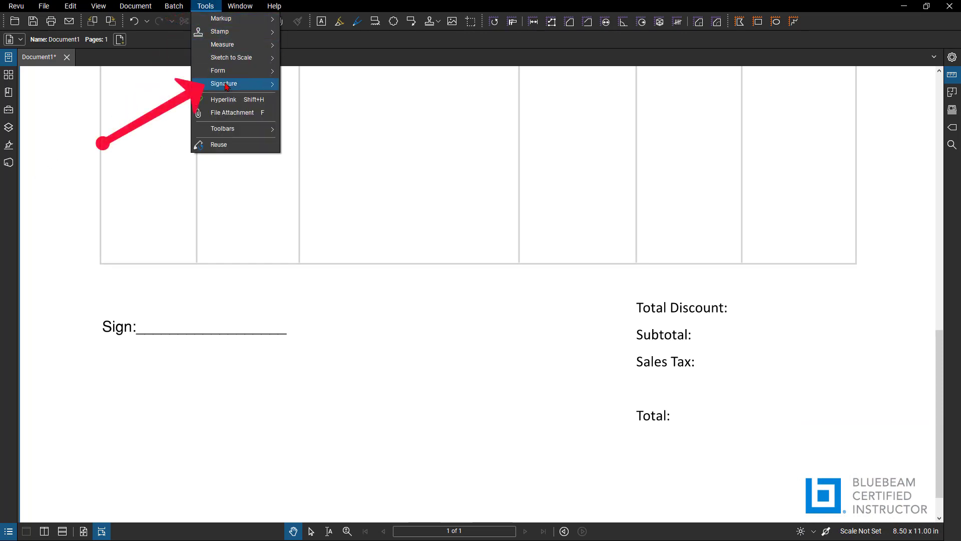
pyautogui.click(224, 83)
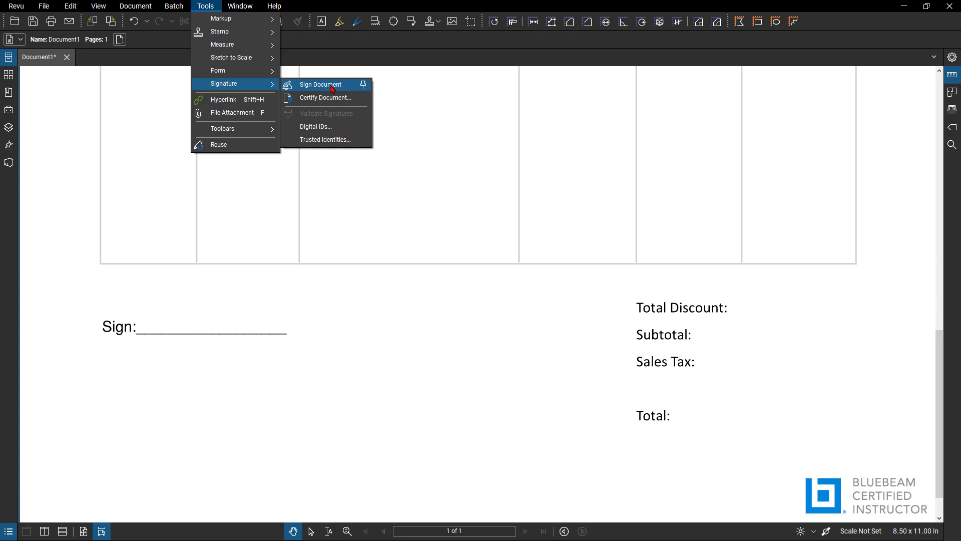
# Place a Sign Document signature field over the invoice's Sign: line
pyautogui.click(320, 84)
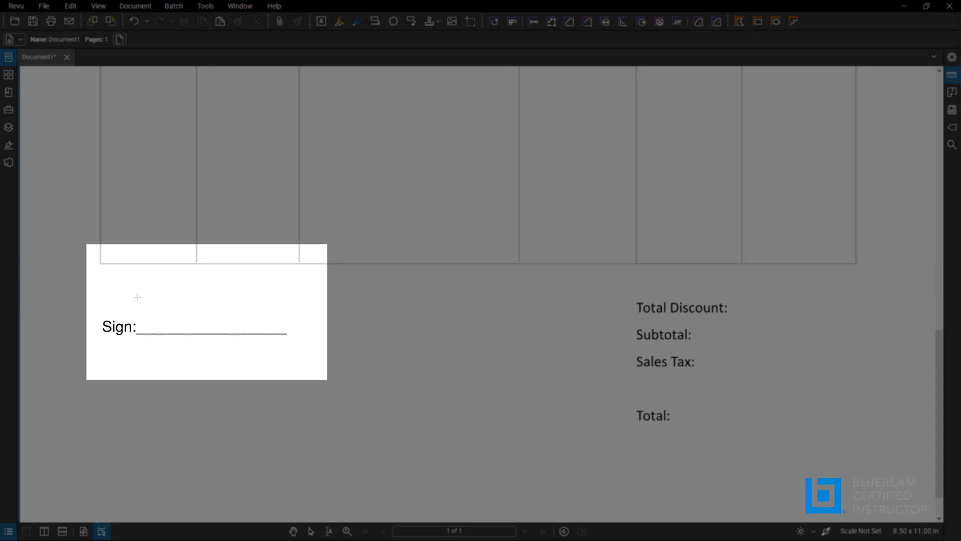
pyautogui.moveTo(141, 284)
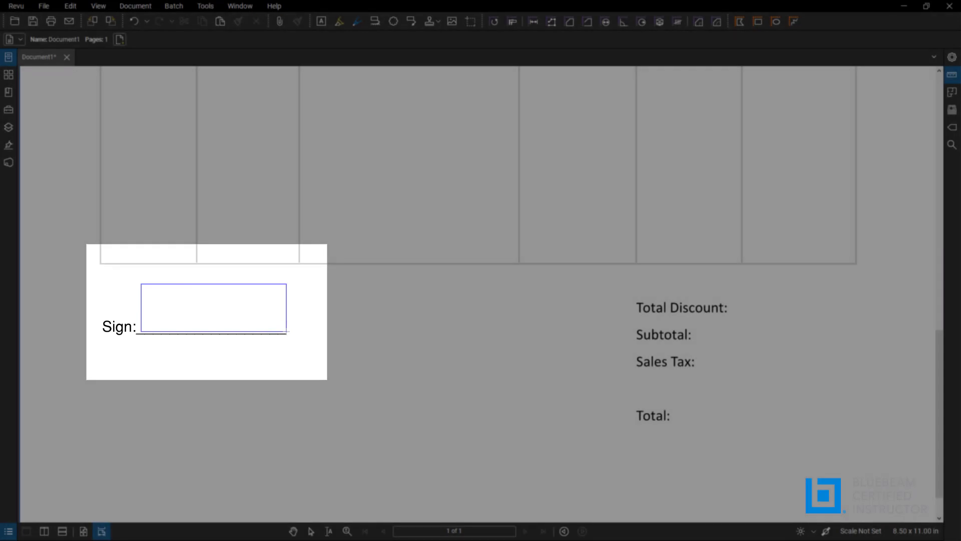
pyautogui.click(212, 308)
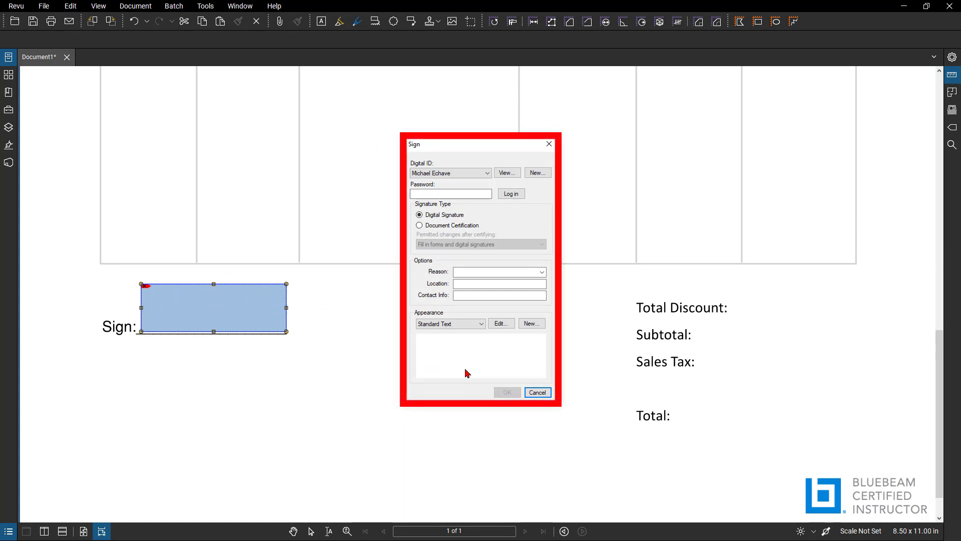
pyautogui.moveTo(525, 233)
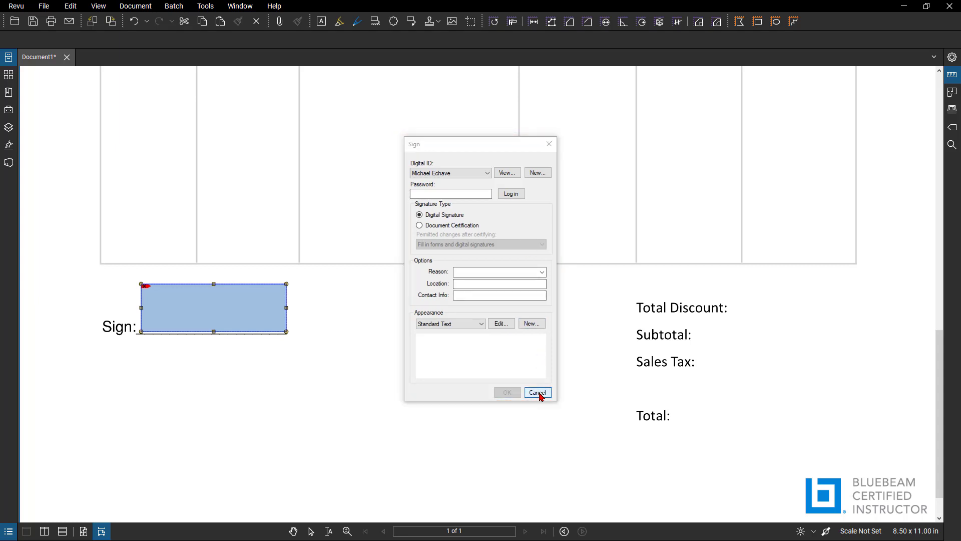
pyautogui.click(537, 393)
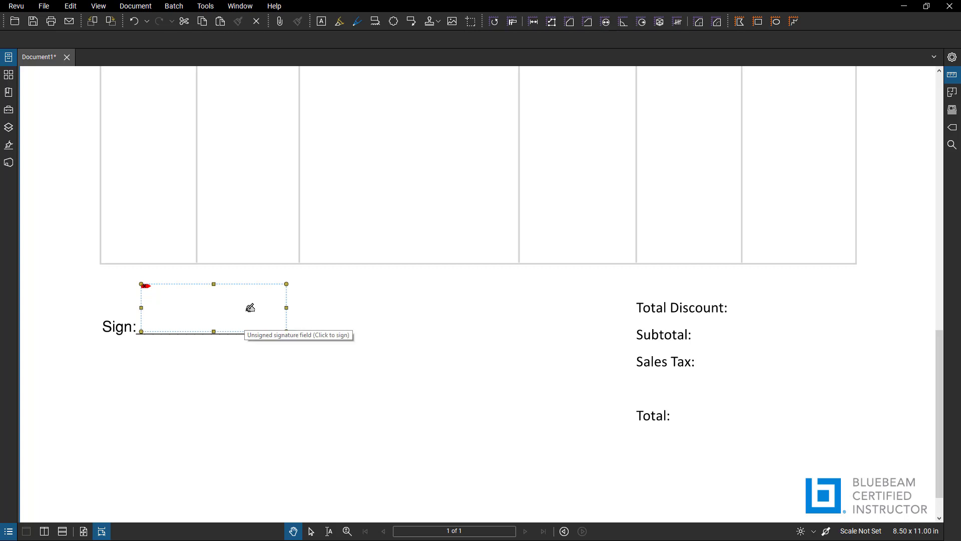
pyautogui.moveTo(387, 343)
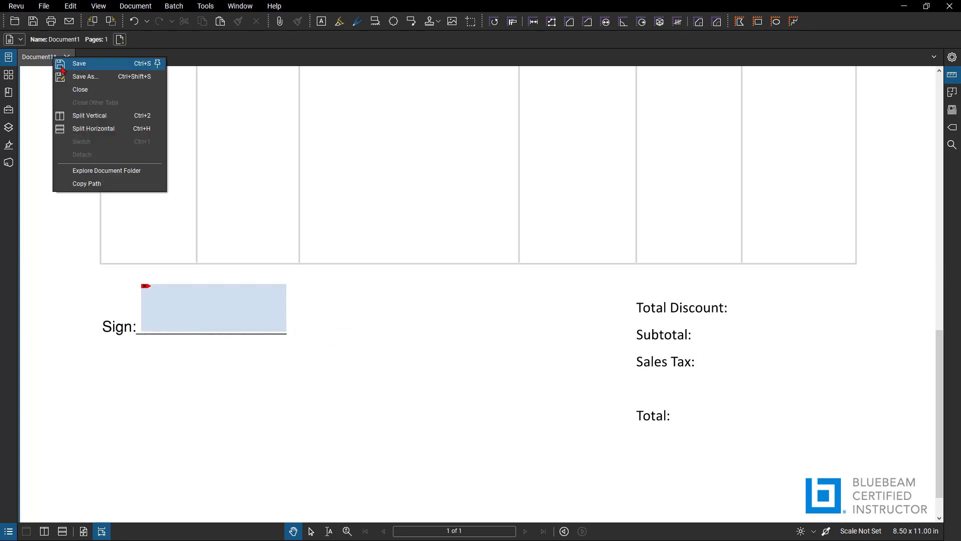
pyautogui.moveTo(325, 294)
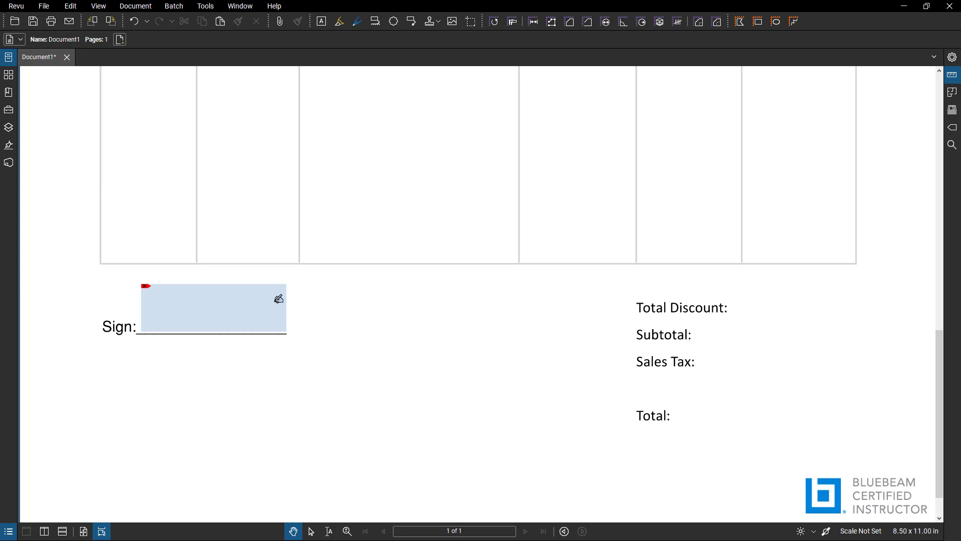
pyautogui.click(212, 306)
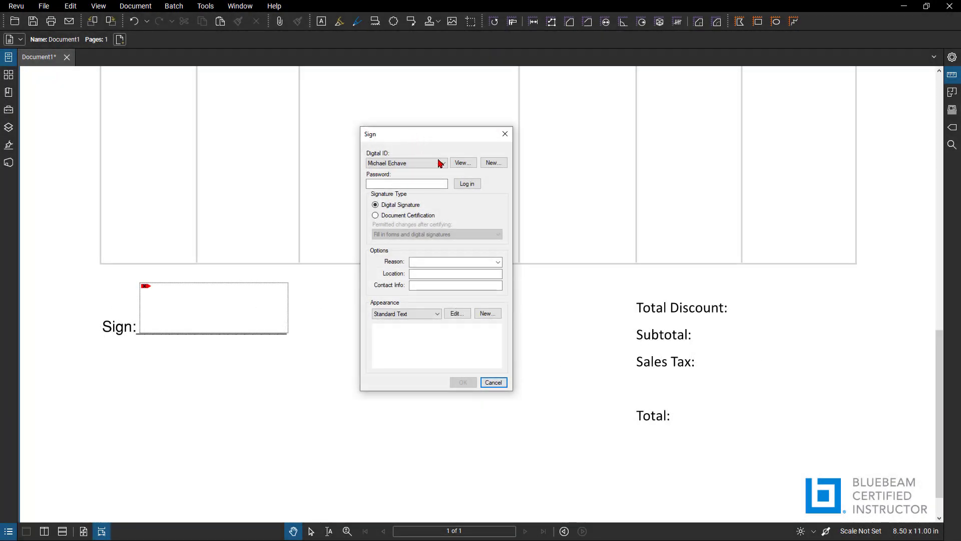
# Start a new digital ID, choosing to create it as a digital ID file
pyautogui.click(493, 162)
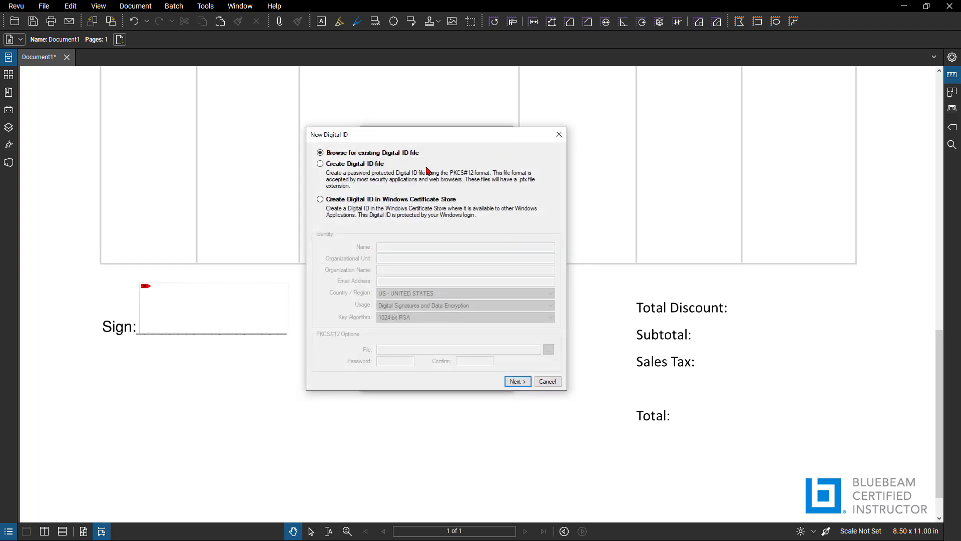
pyautogui.moveTo(394, 163)
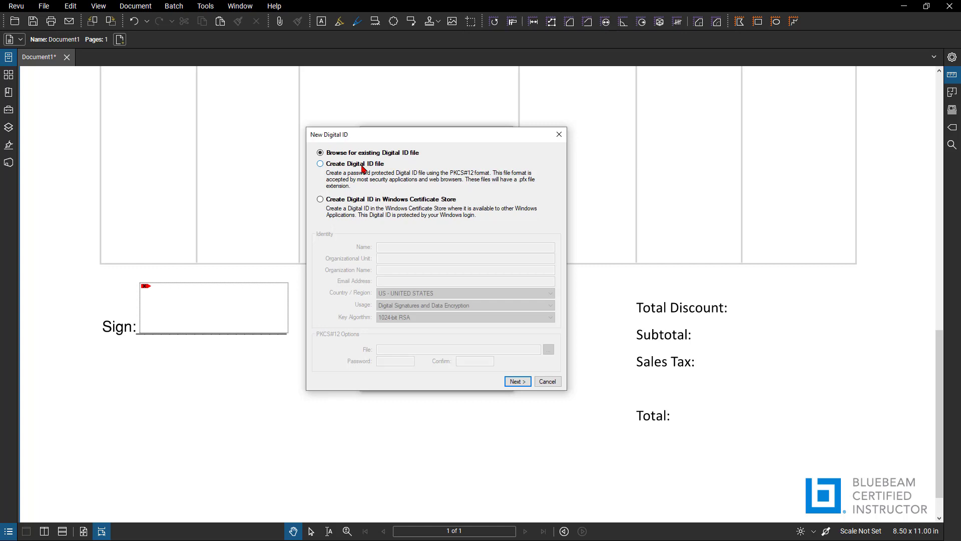
pyautogui.click(321, 164)
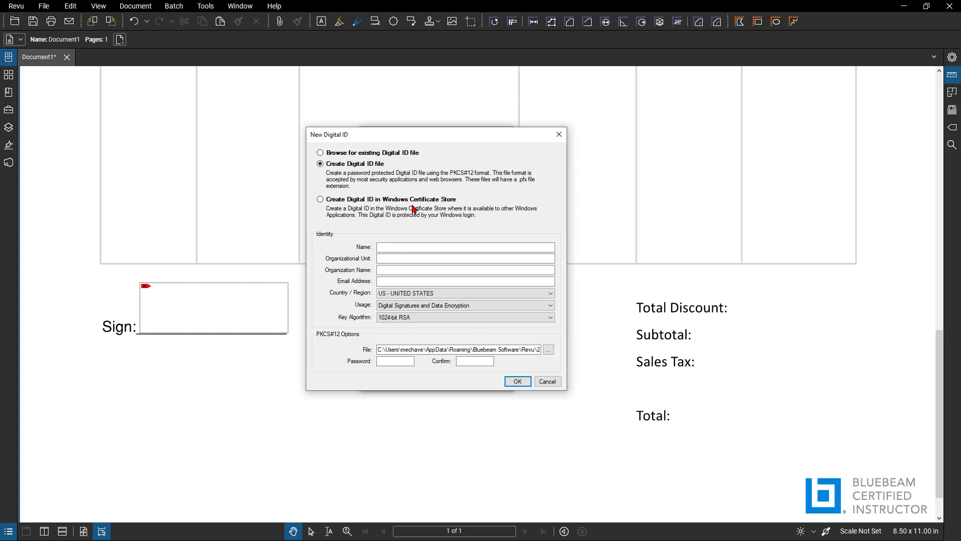
pyautogui.click(466, 246)
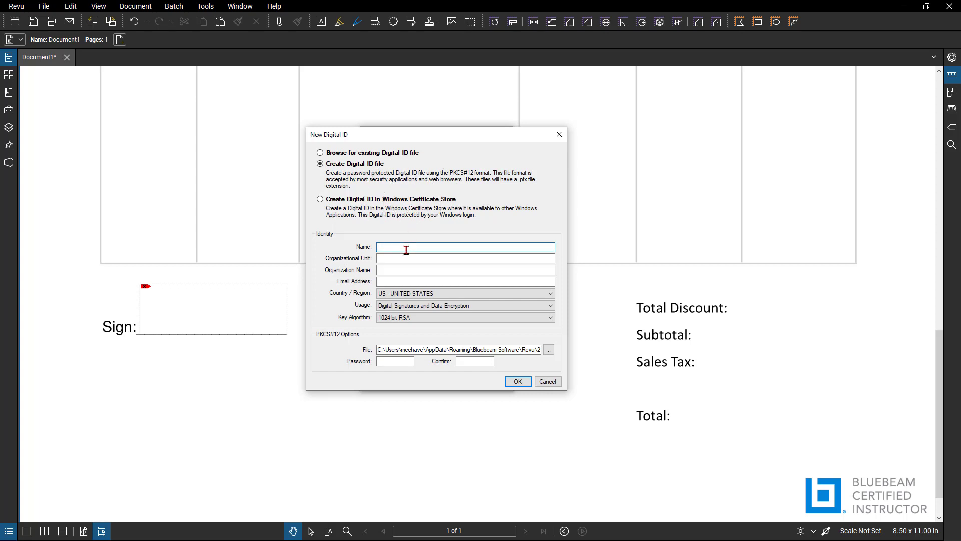
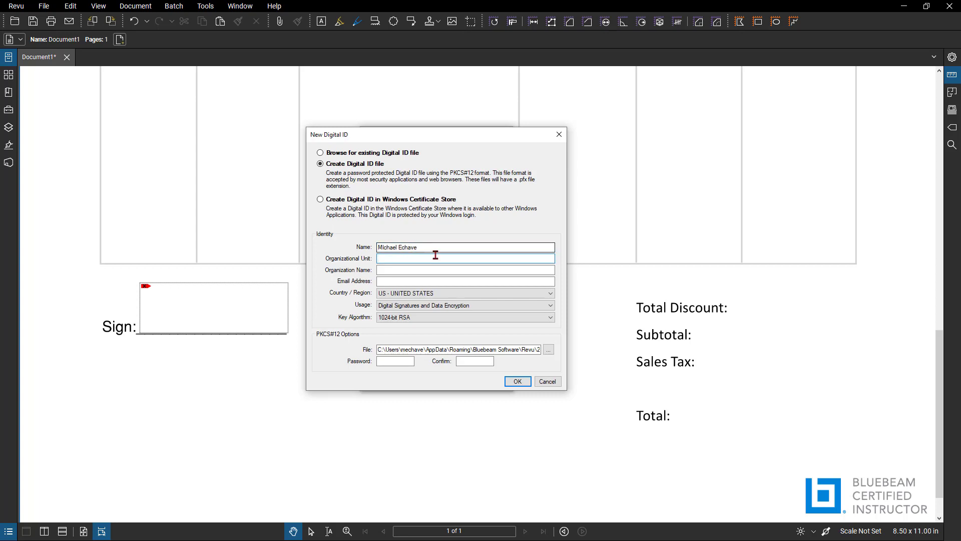
pyautogui.click(465, 257)
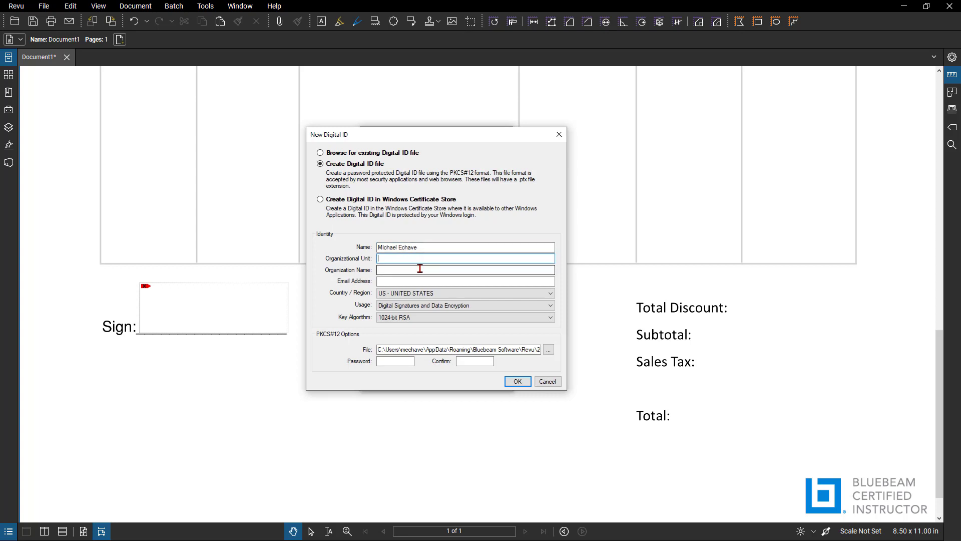
pyautogui.click(465, 270)
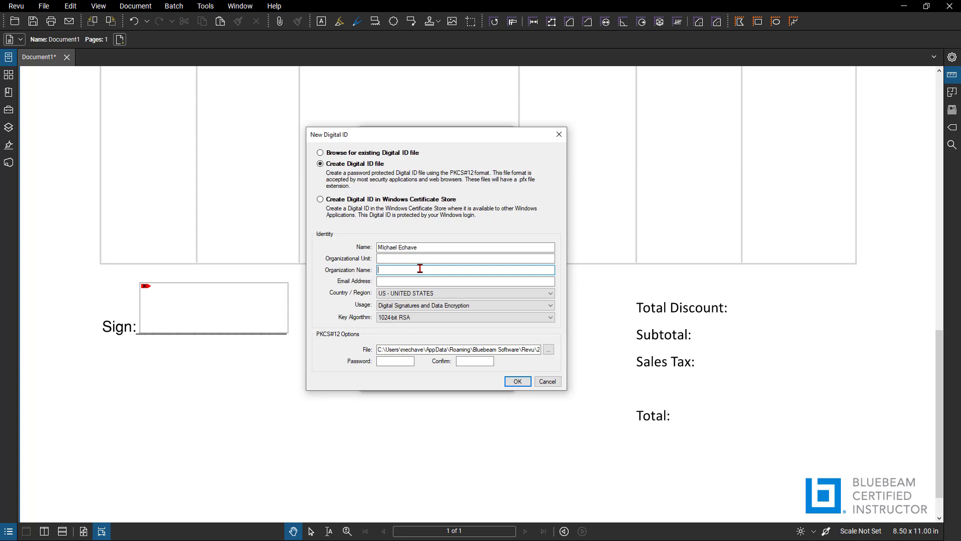
pyautogui.write('ATG')
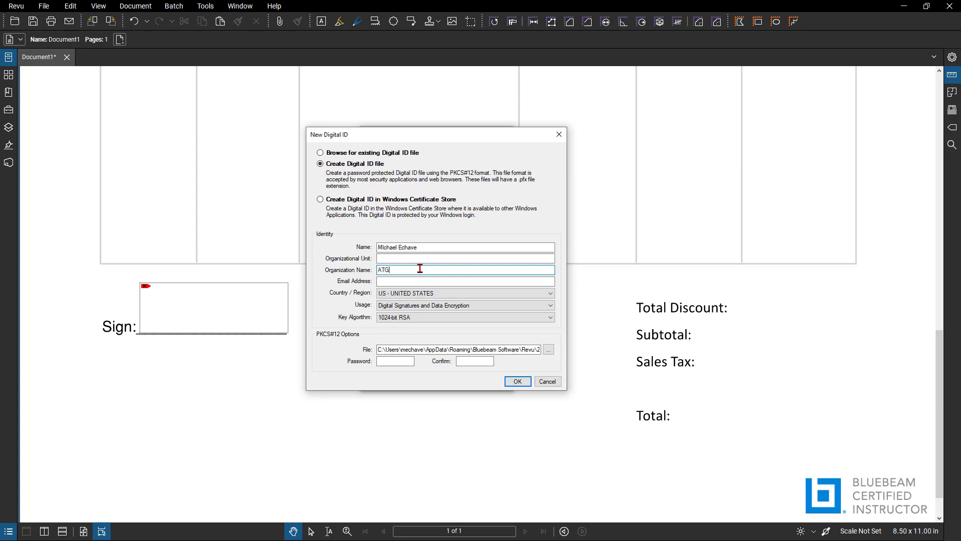
pyautogui.write('USA')
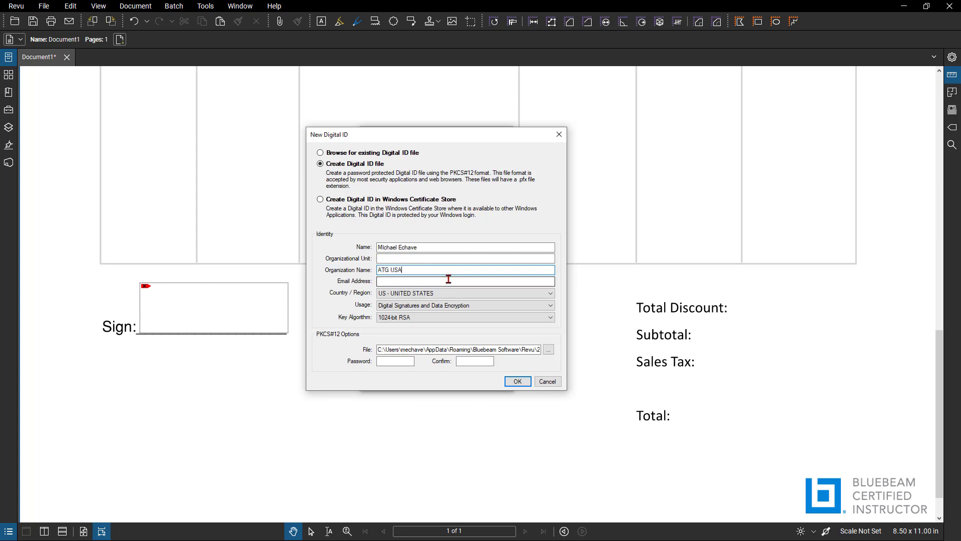
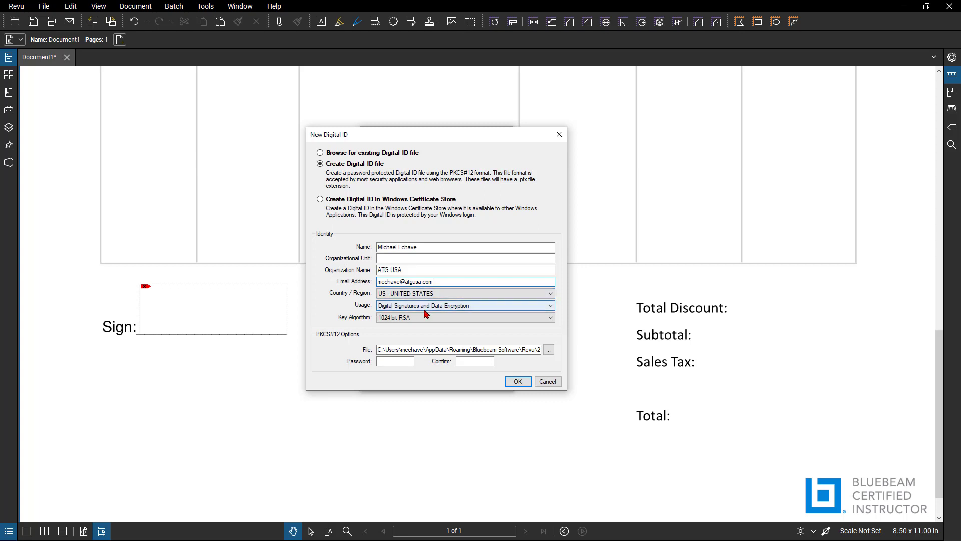
# Keep usage as signatures and data encryption, save the .pfx to the suggested location, and create the ID
pyautogui.click(549, 304)
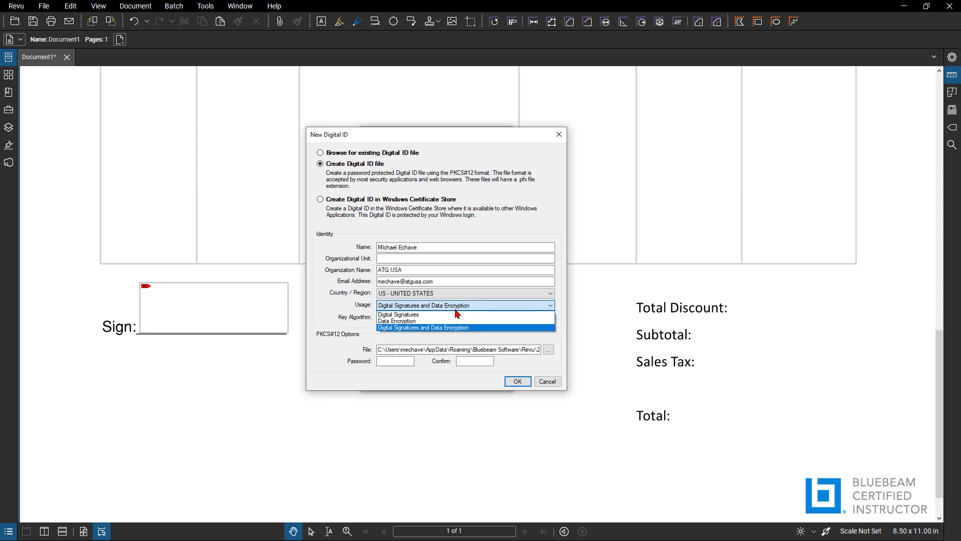
pyautogui.moveTo(447, 329)
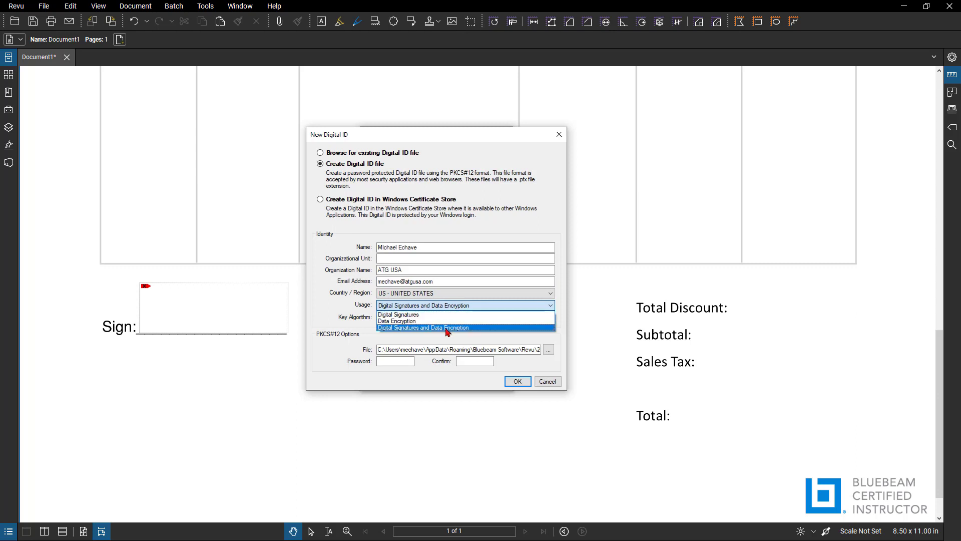
pyautogui.click(423, 328)
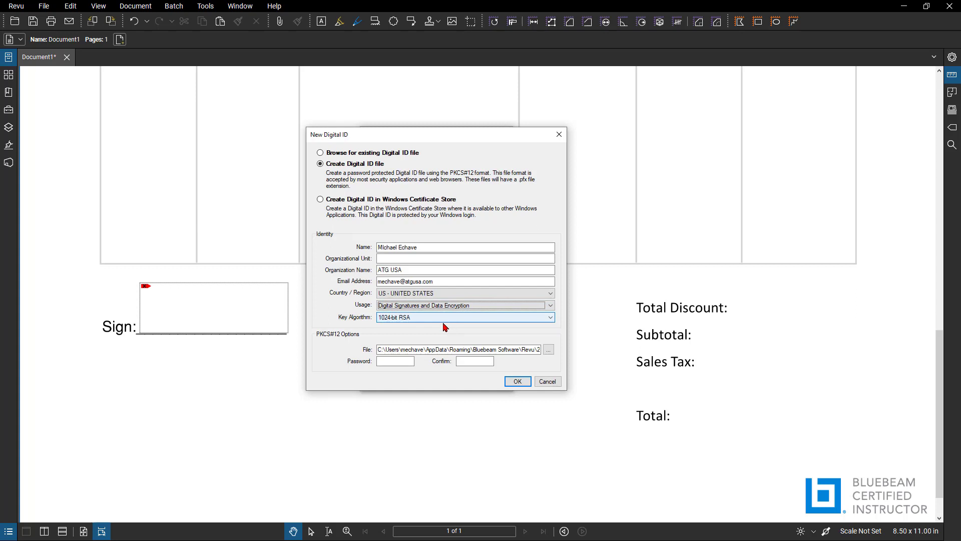
pyautogui.click(550, 317)
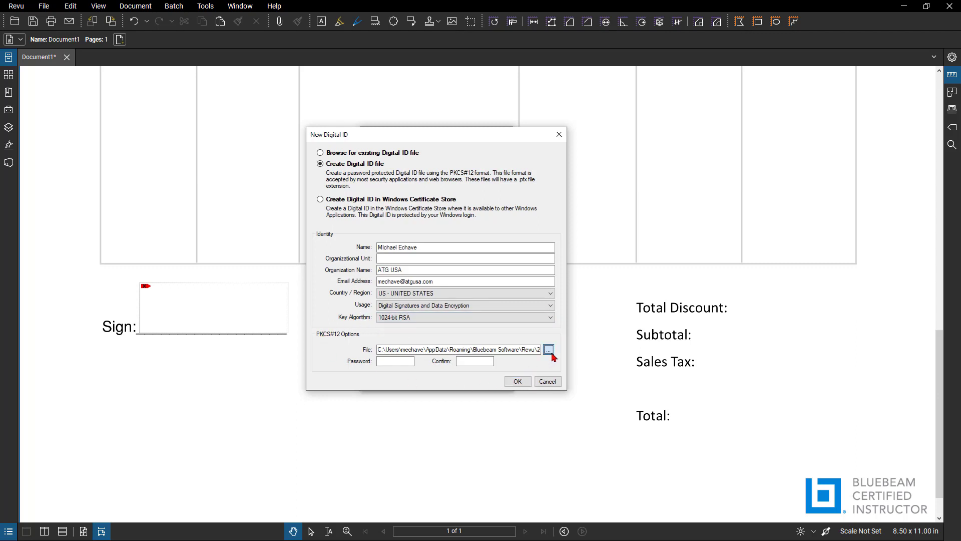
pyautogui.click(547, 350)
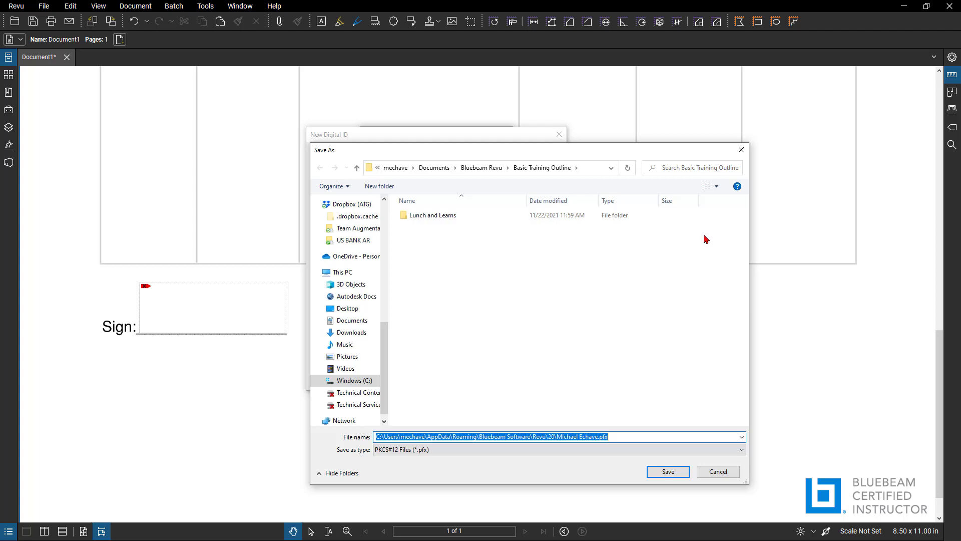
pyautogui.click(667, 471)
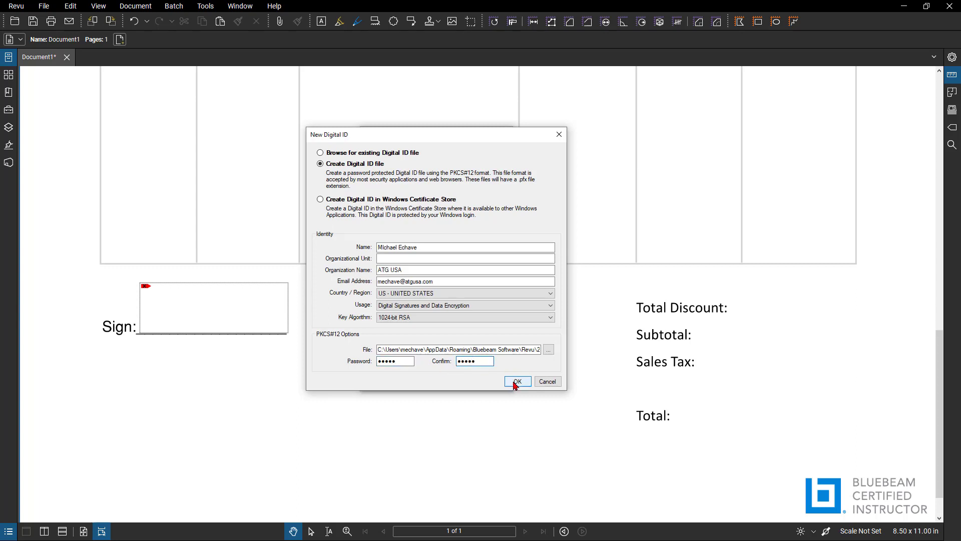
pyautogui.click(517, 381)
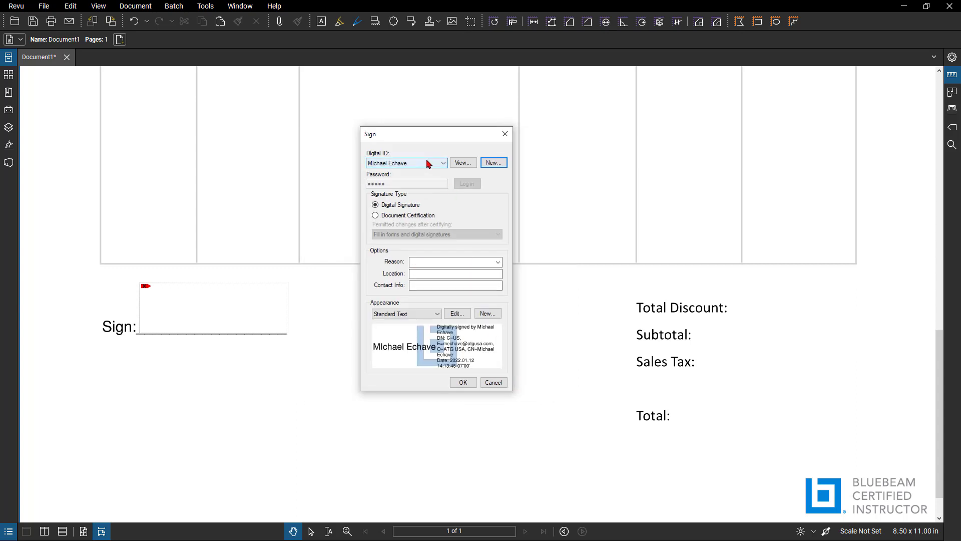
pyautogui.click(443, 163)
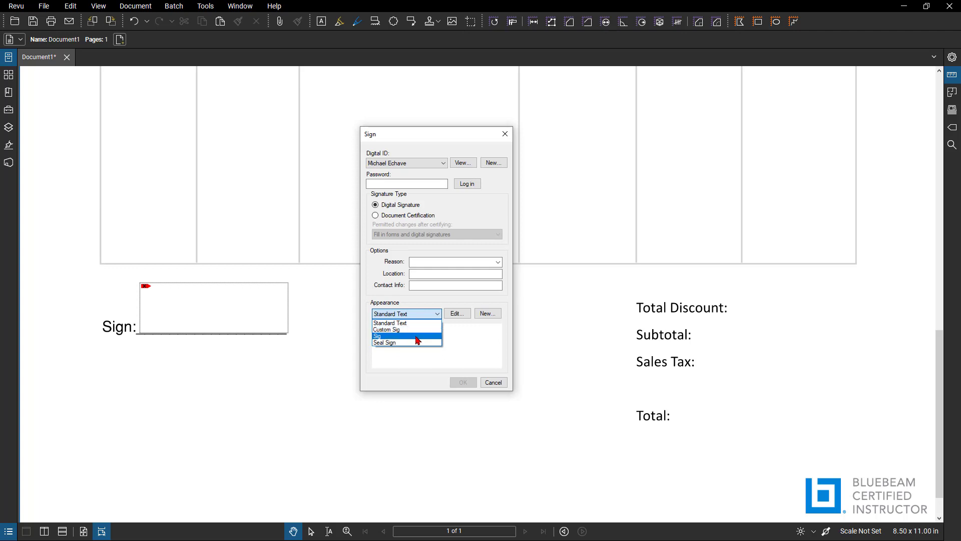
pyautogui.click(378, 336)
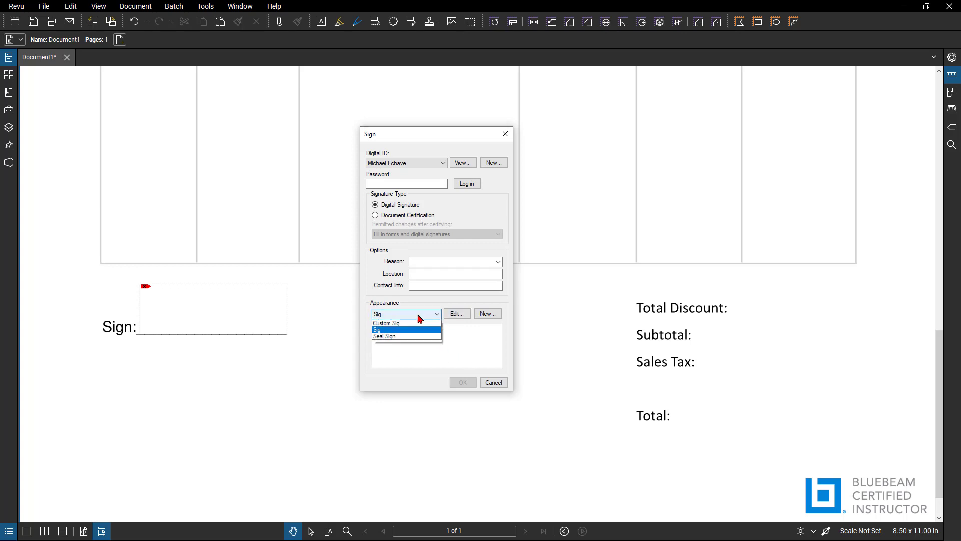
pyautogui.click(385, 323)
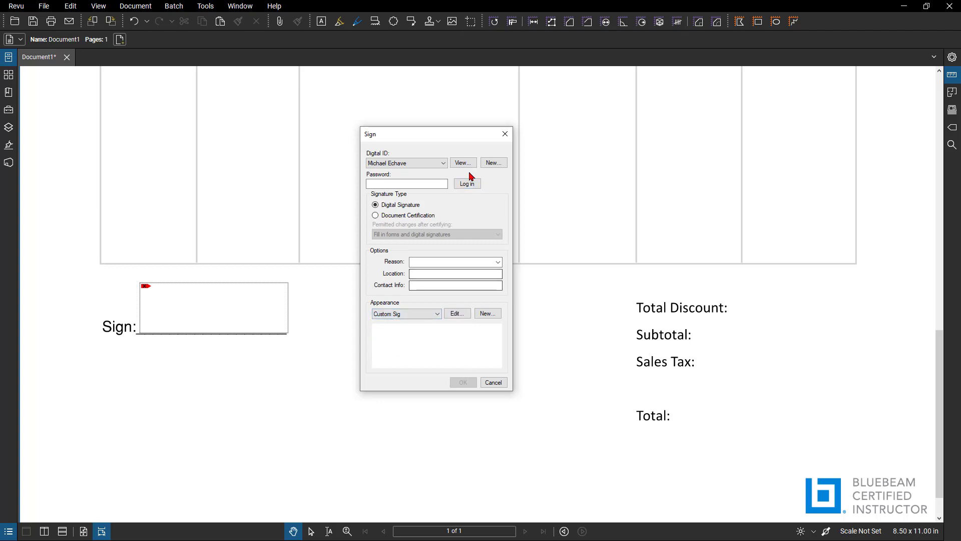
pyautogui.click(442, 162)
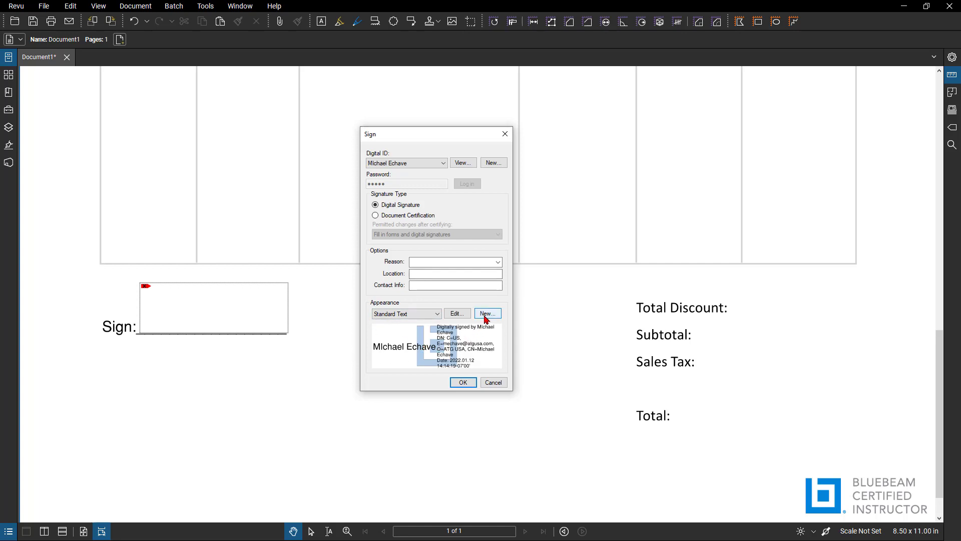
pyautogui.click(487, 313)
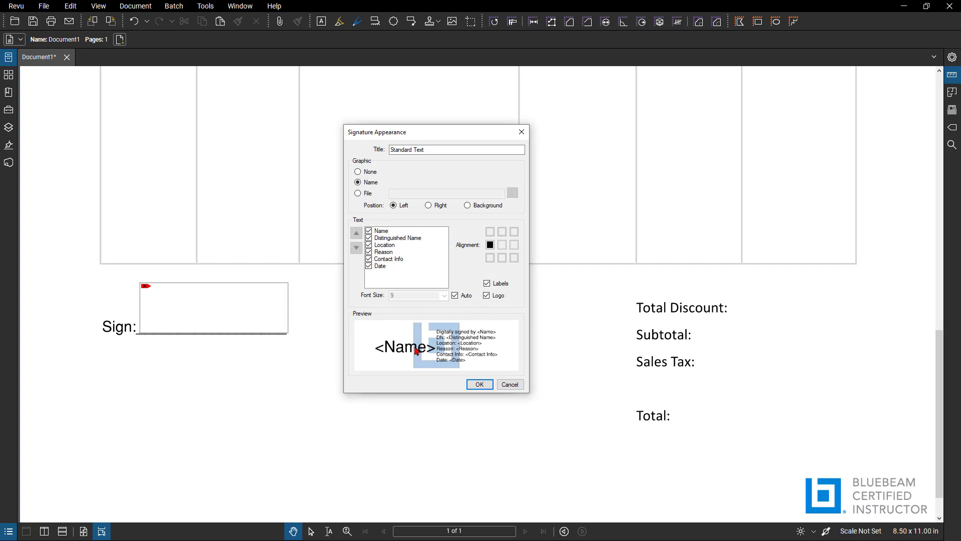
# Retitle the new signature appearance to 'Sig'
pyautogui.tripleClick(456, 149)
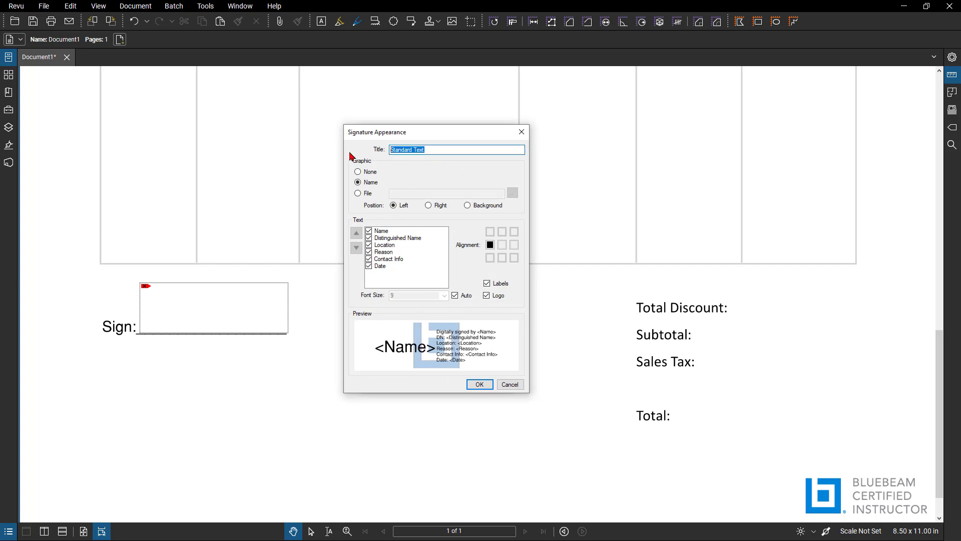
pyautogui.write('Sig')
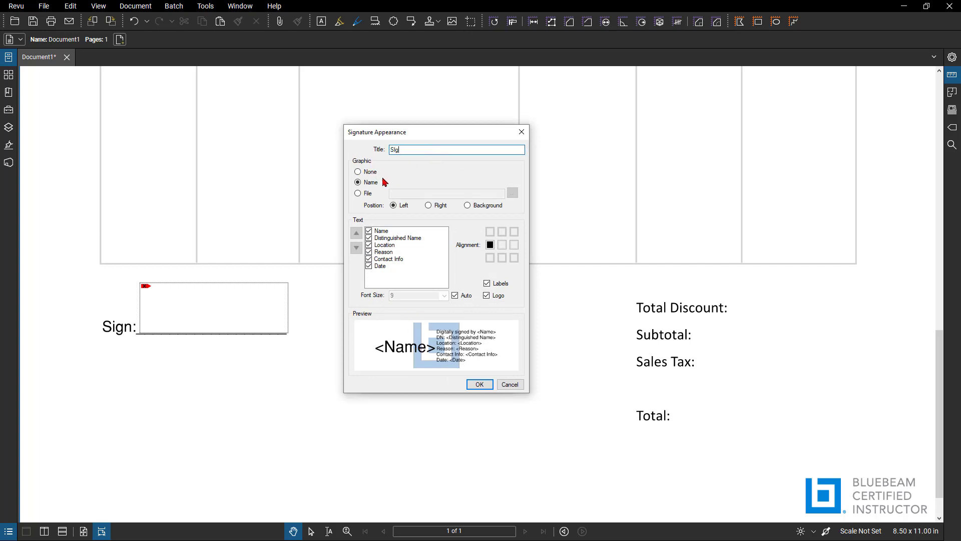
pyautogui.moveTo(512, 202)
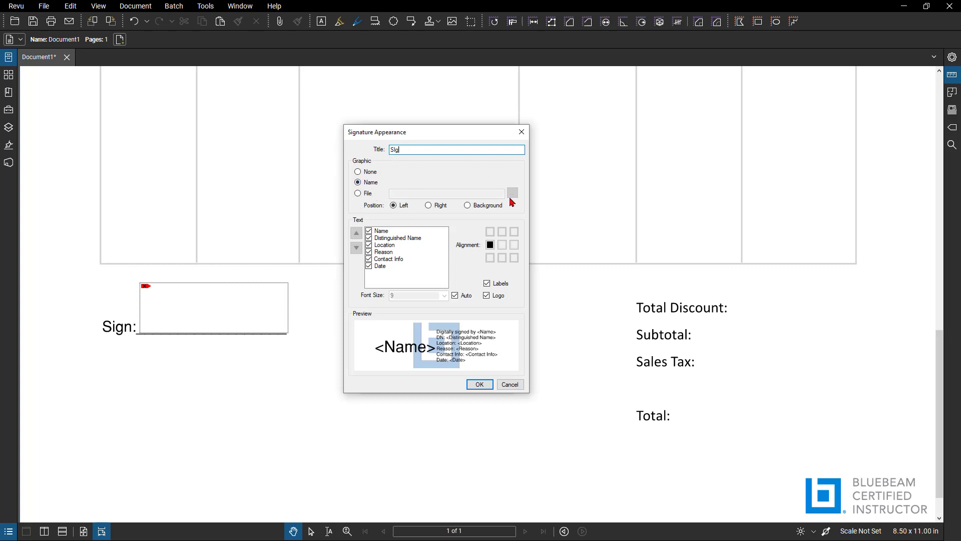
pyautogui.moveTo(441, 352)
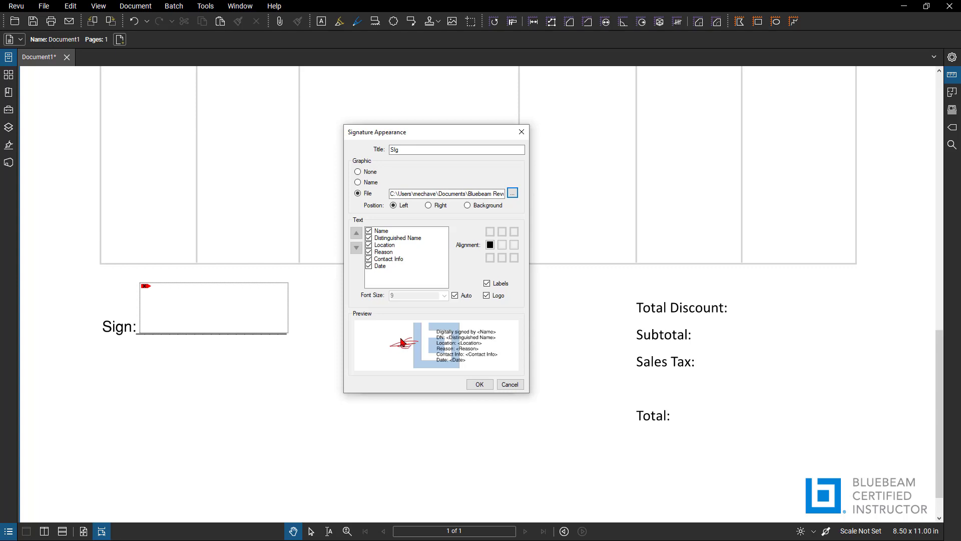
pyautogui.moveTo(409, 354)
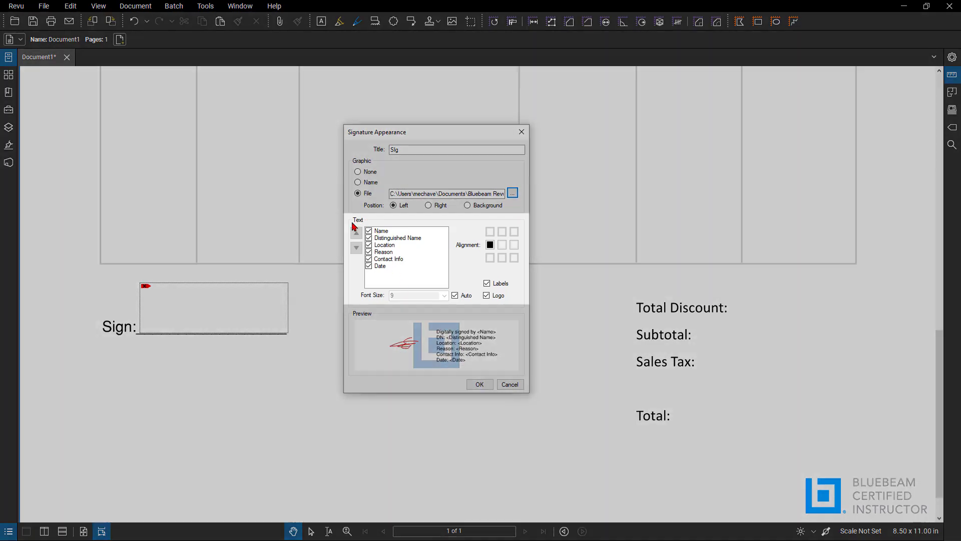
# Turn off signer text, date and logo so Sig shows only the image, and save it
pyautogui.click(368, 231)
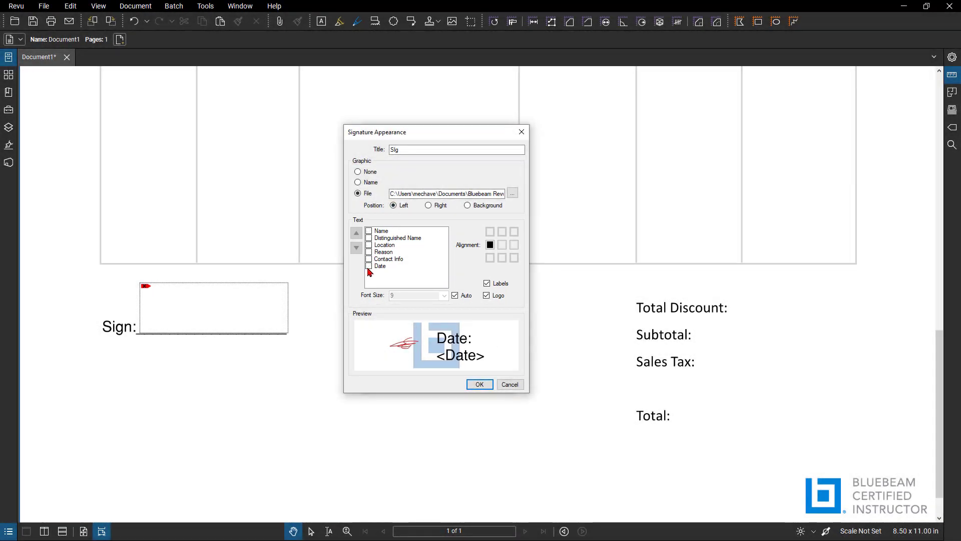
pyautogui.click(487, 295)
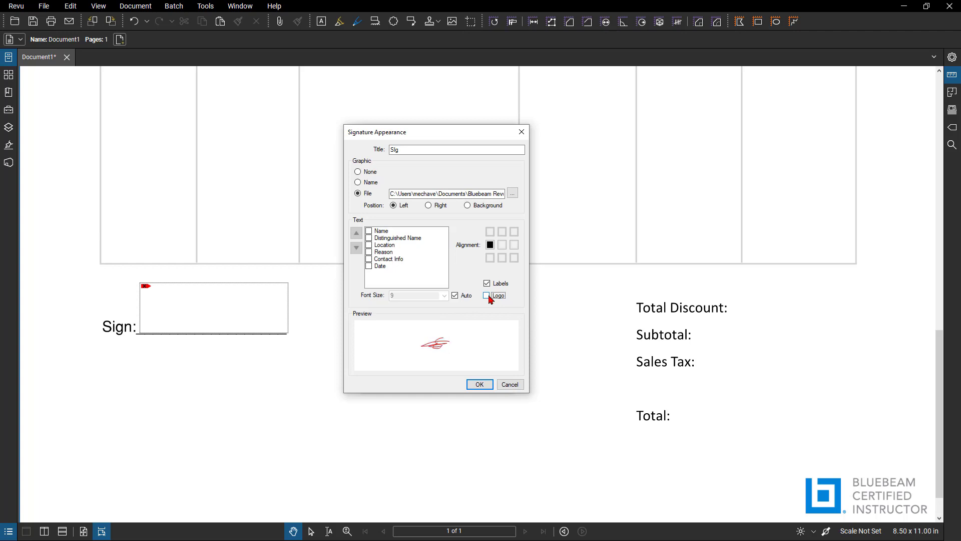
pyautogui.click(487, 296)
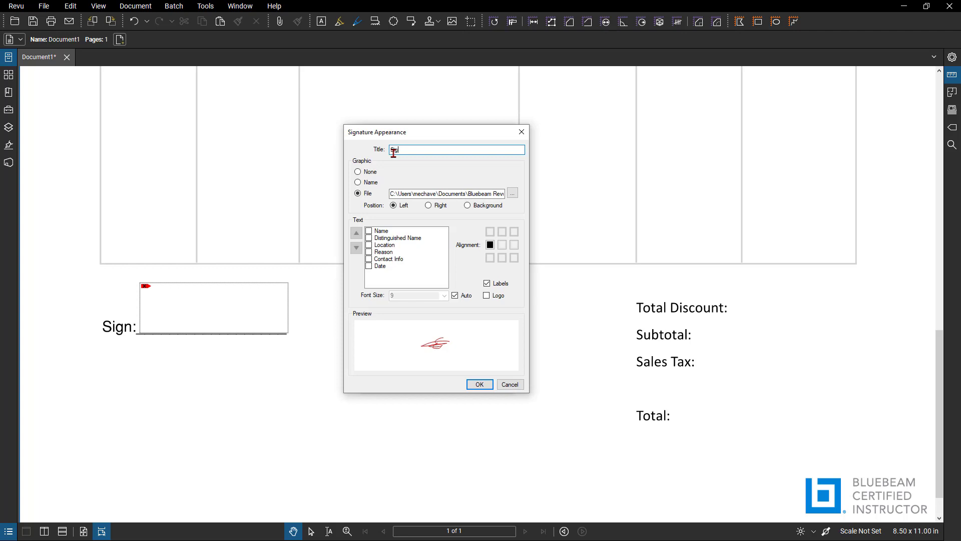
pyautogui.click(480, 384)
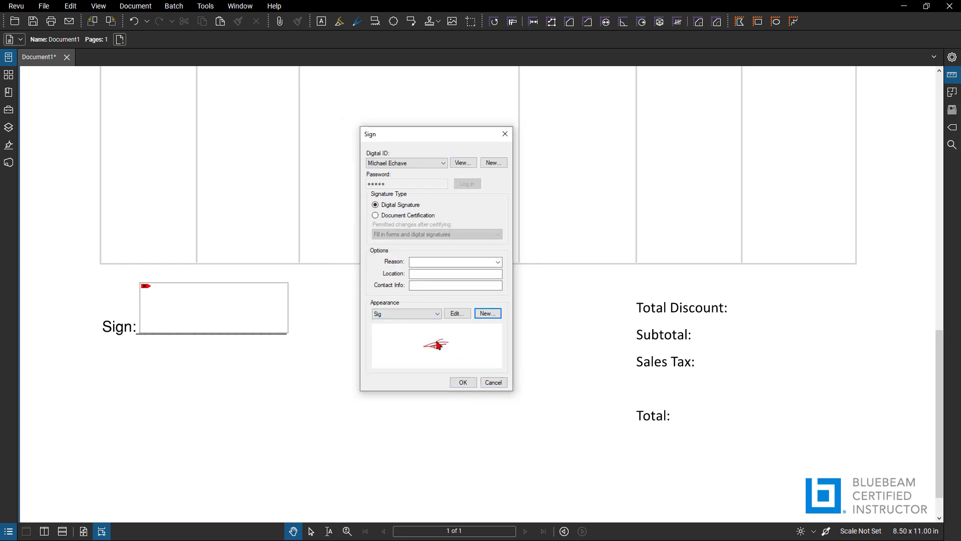
# Sign the form with the digital ID and save it to Desktop as Example, replacing the existing file
pyautogui.click(405, 313)
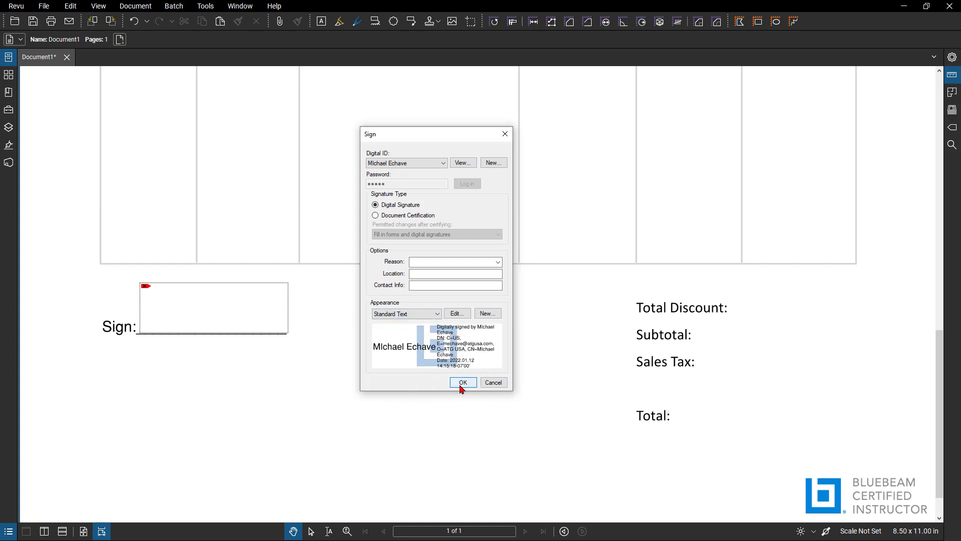
pyautogui.click(463, 381)
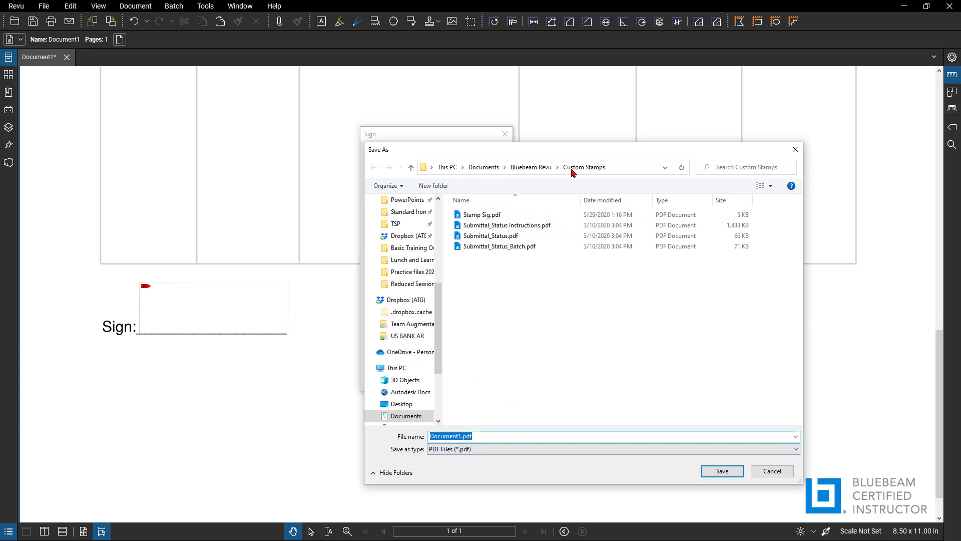
pyautogui.moveTo(530, 175)
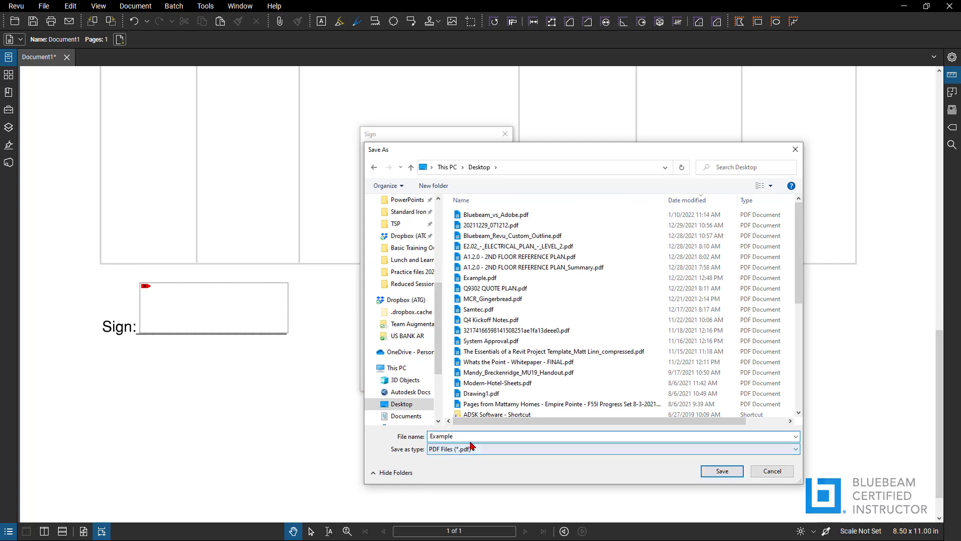
pyautogui.click(721, 470)
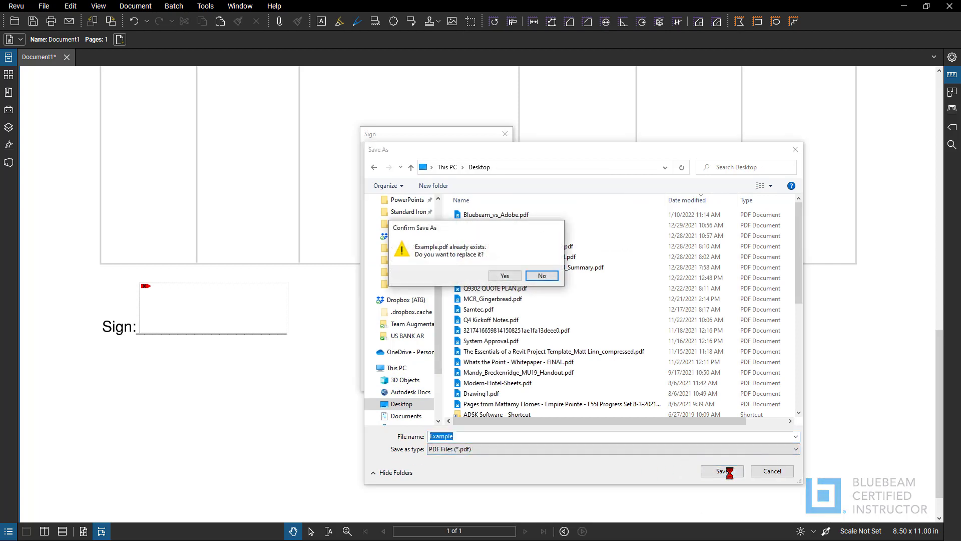
pyautogui.click(503, 275)
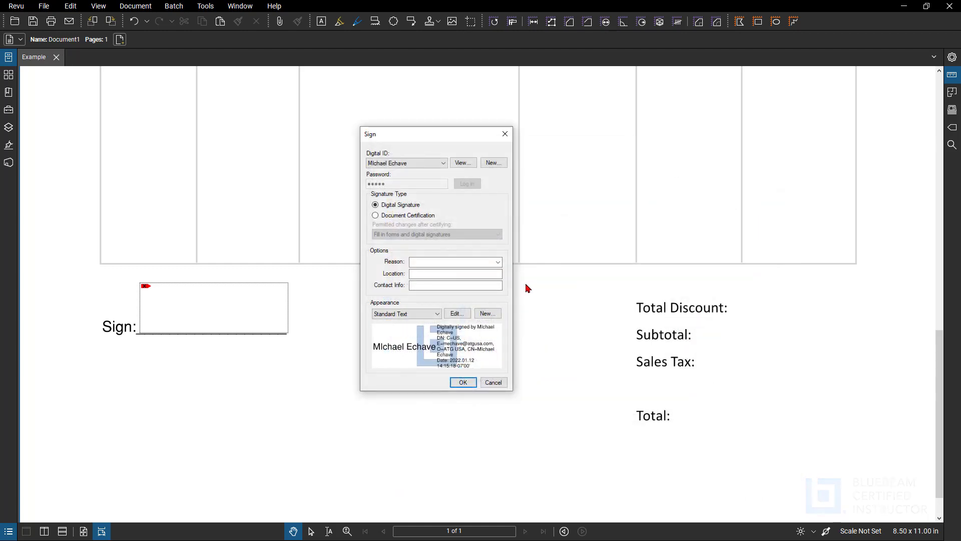
pyautogui.click(462, 382)
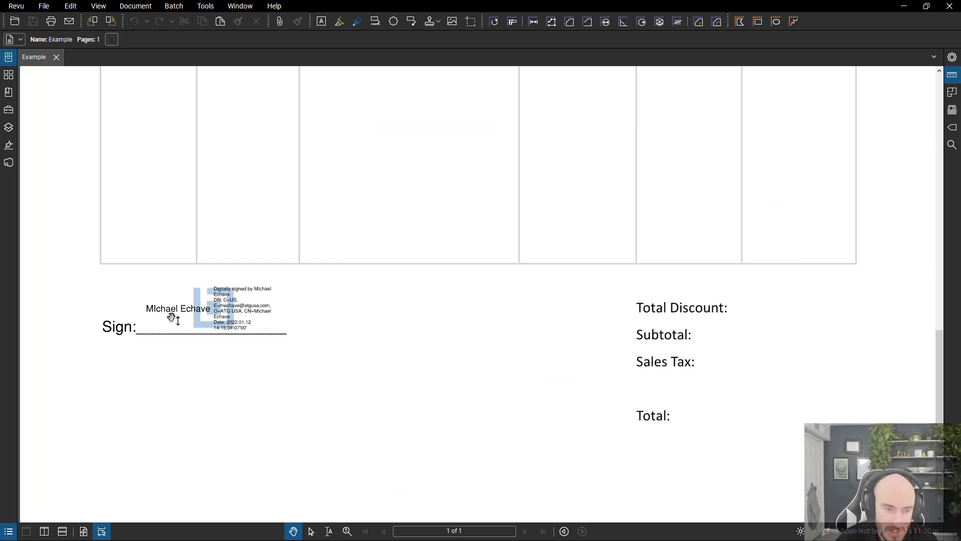
pyautogui.moveTo(330, 342)
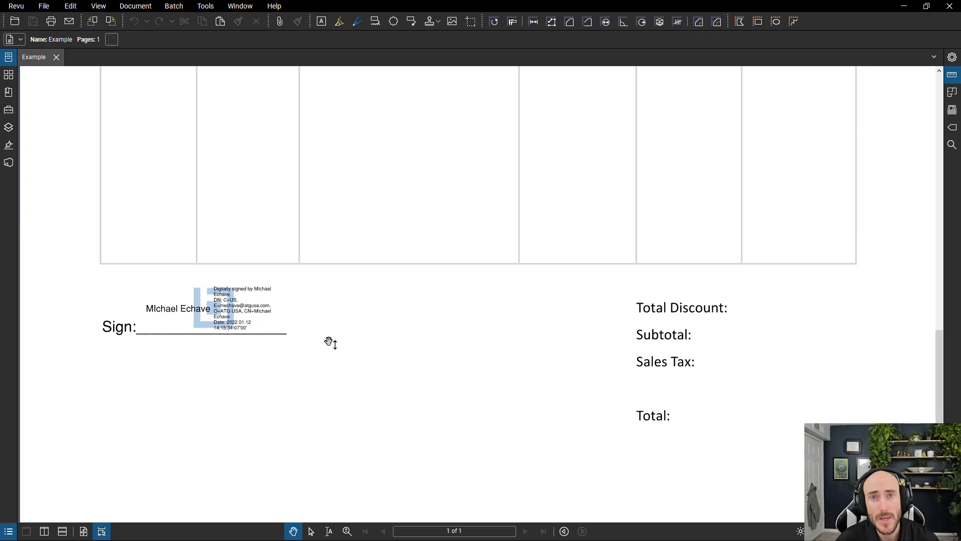